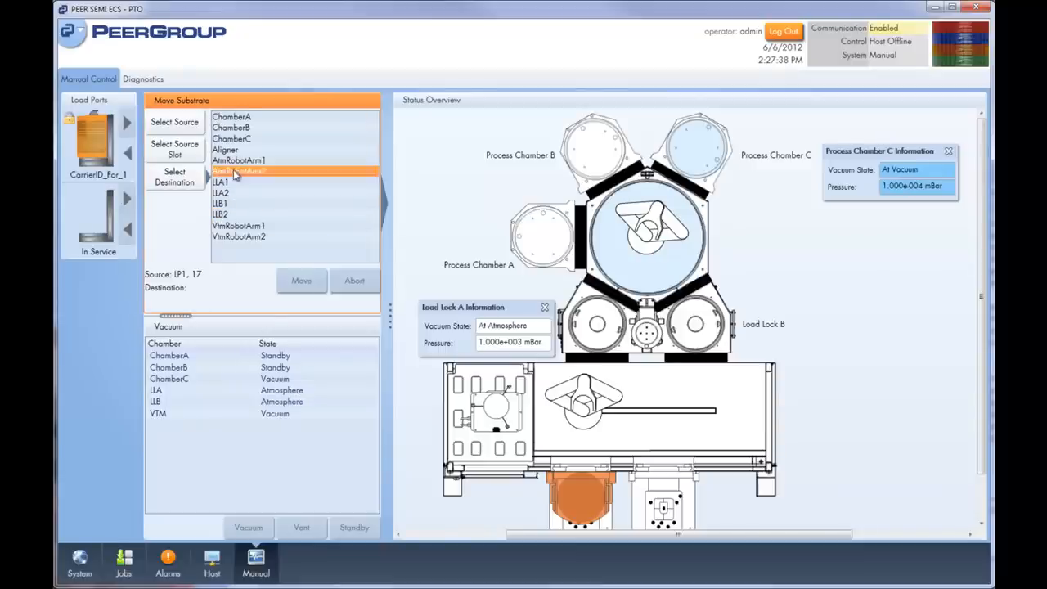
Choose ChamberC as destination and start moving the slot 17 substrate into it.
{"action": "left_click", "coordinate": [301, 282]}
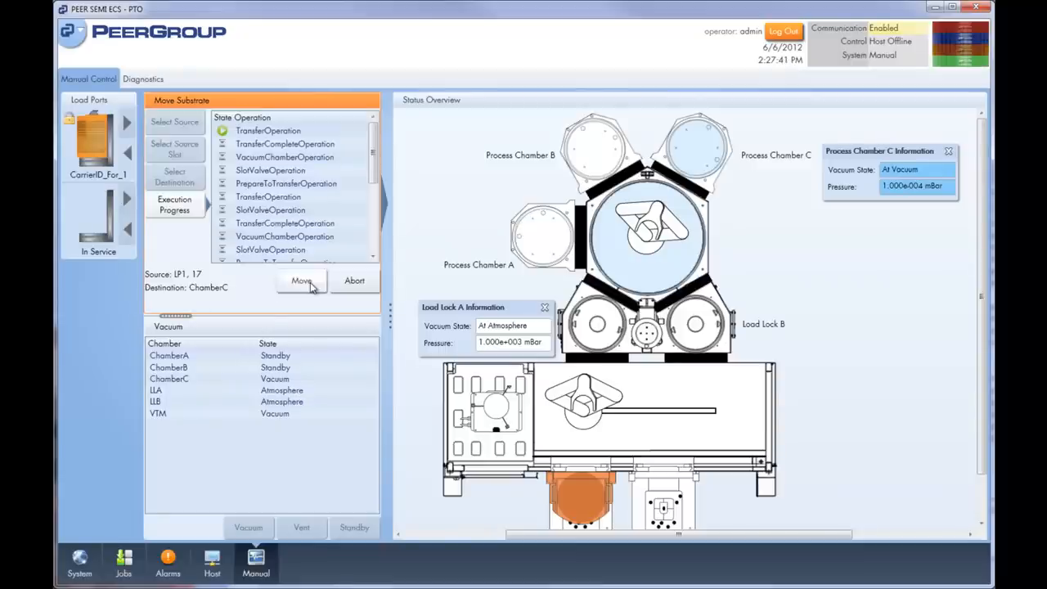
{"action": "left_click", "coordinate": [301, 280]}
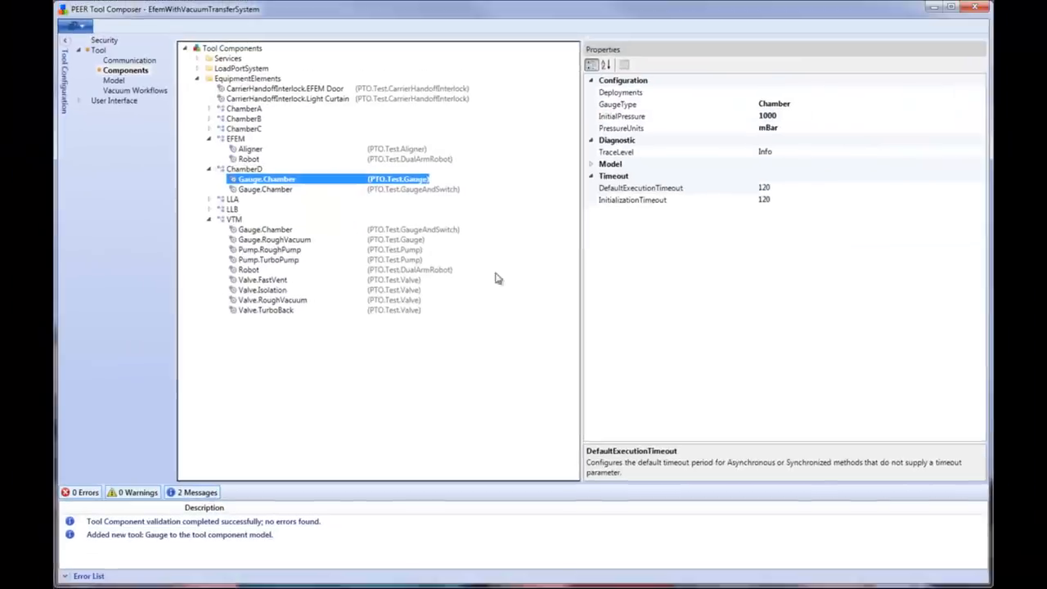
Set ChamberD's process chamber EptId to ChamberDEptTracker and open the VacuumControlService chamber configuration.
{"action": "left_click", "coordinate": [277, 178]}
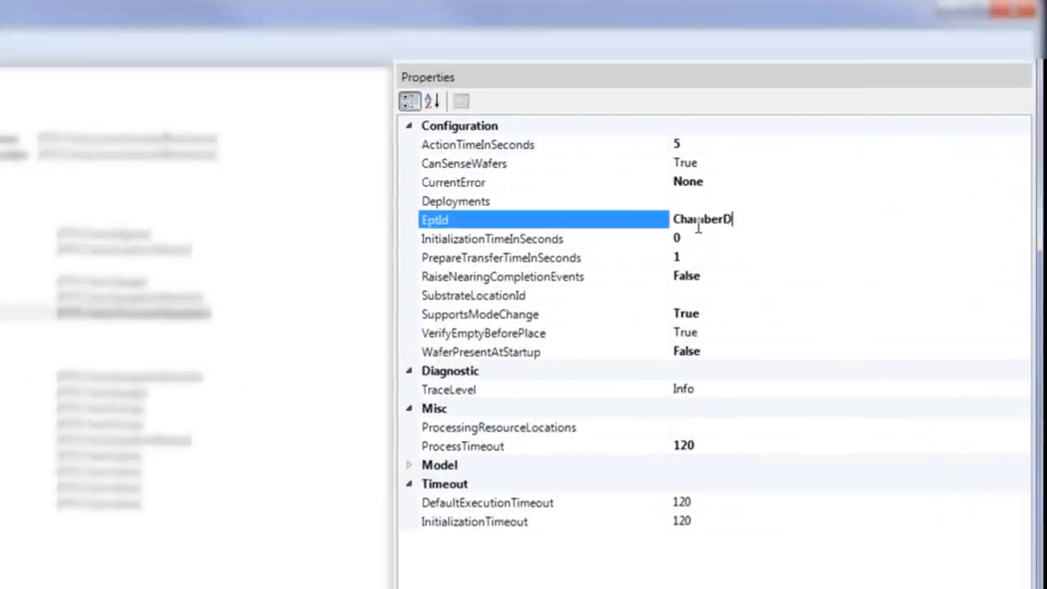
{"action": "type", "text": "EptTracker"}
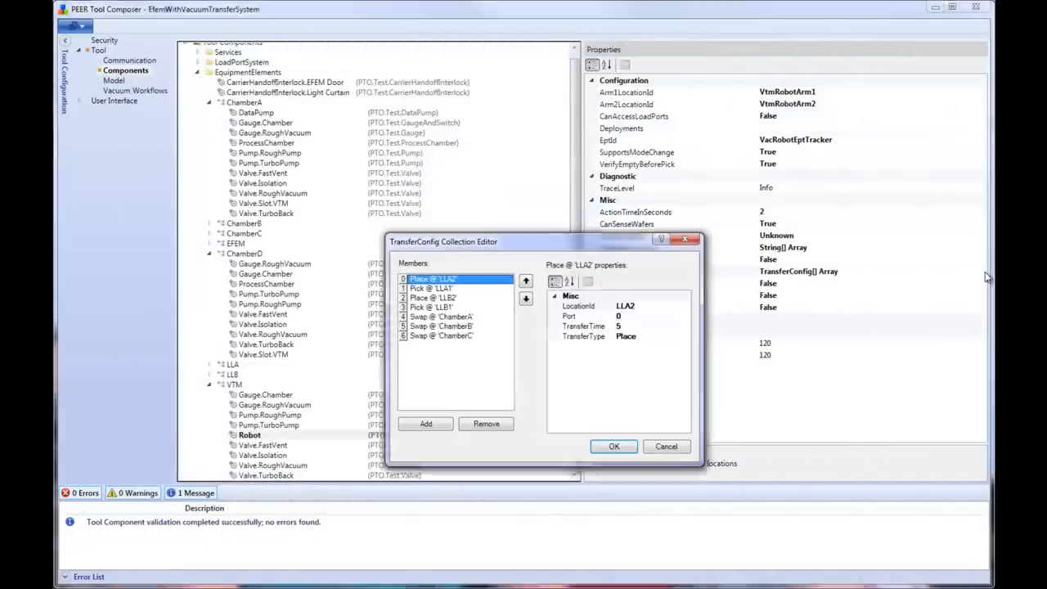
{"action": "left_click", "coordinate": [613, 445]}
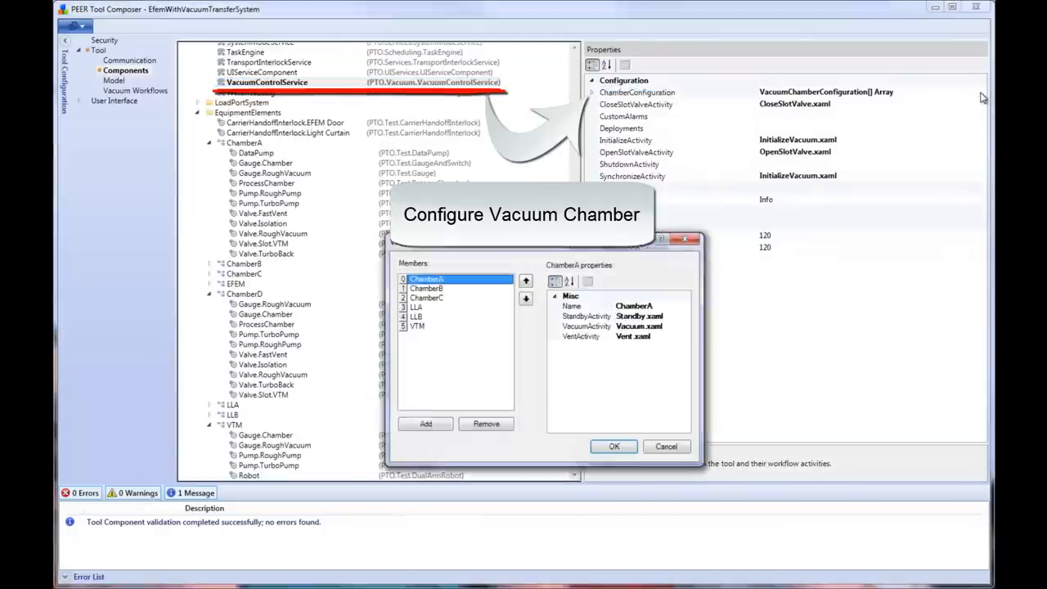
Add a vacuum chamber configuration named ChamberD and begin choosing its workflow activities.
{"action": "left_click", "coordinate": [425, 422]}
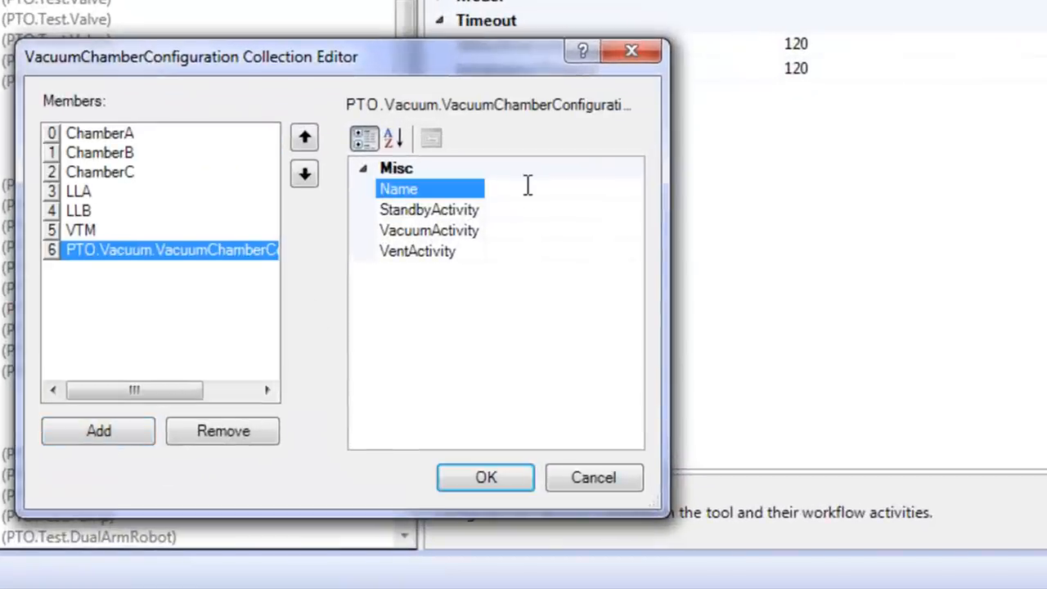
{"action": "type", "text": "ChamberD"}
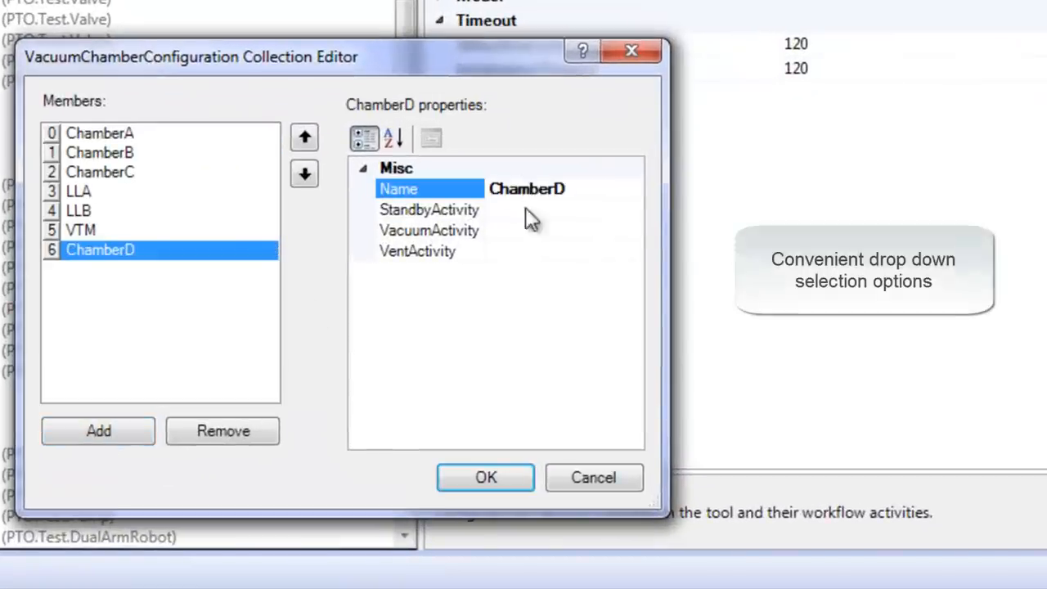
{"action": "left_click", "coordinate": [632, 229]}
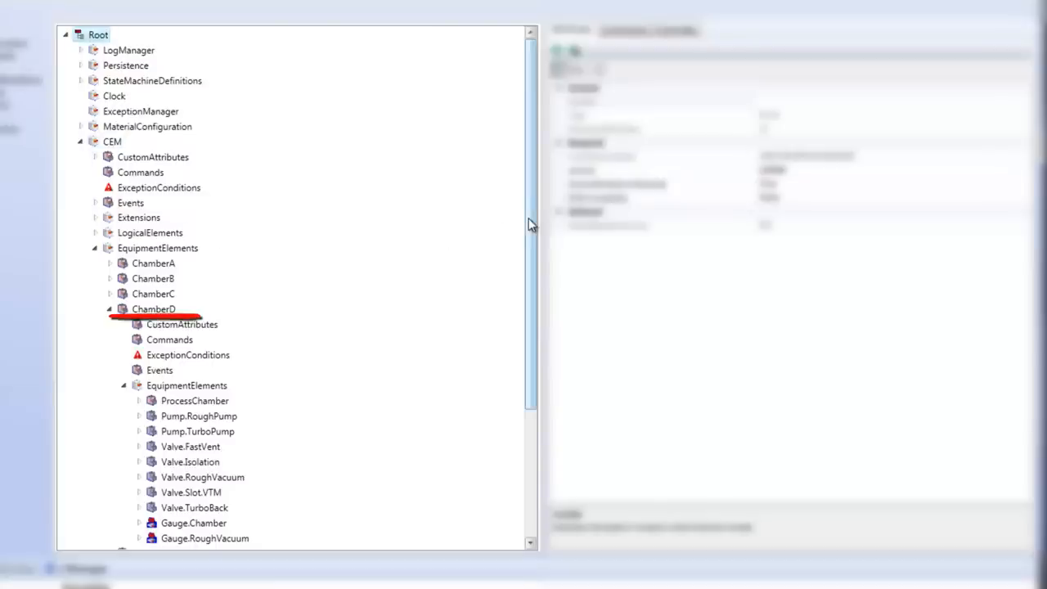
Expand ChamberD's ProcessChamber and Pump.TurboPump data, then go to the status overview layout.
{"action": "scroll", "scroll_direction": "down", "scroll_amount": 3}
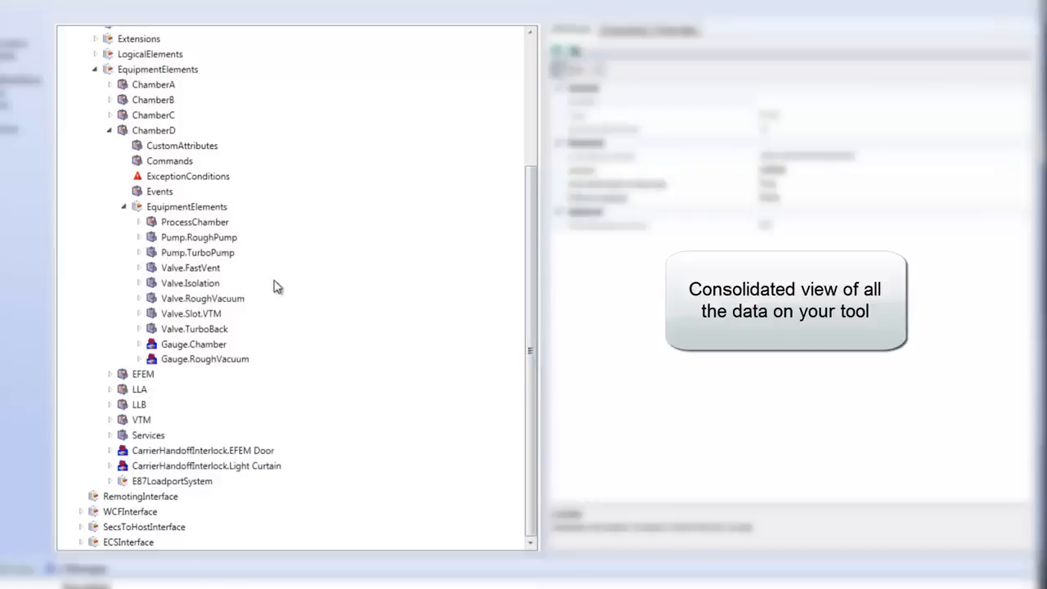
{"action": "left_click", "coordinate": [139, 222]}
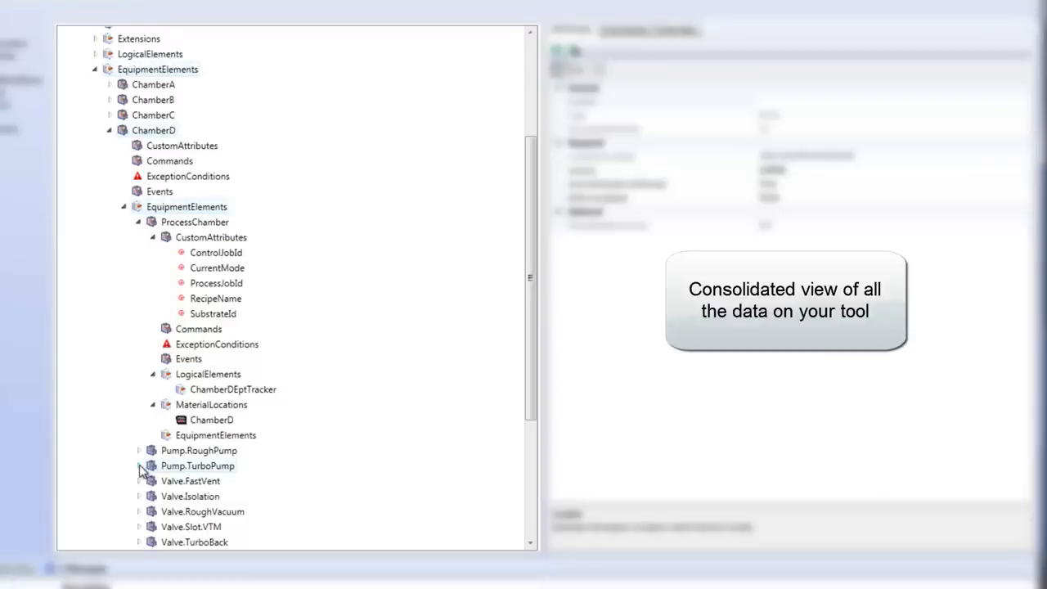
{"action": "left_click", "coordinate": [137, 465]}
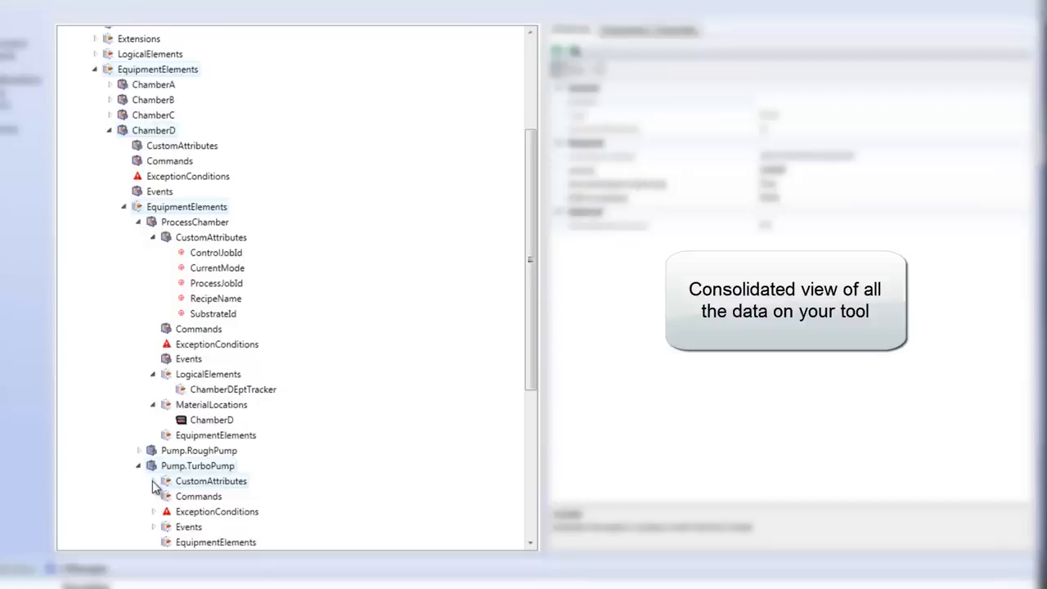
{"action": "left_click", "coordinate": [162, 481]}
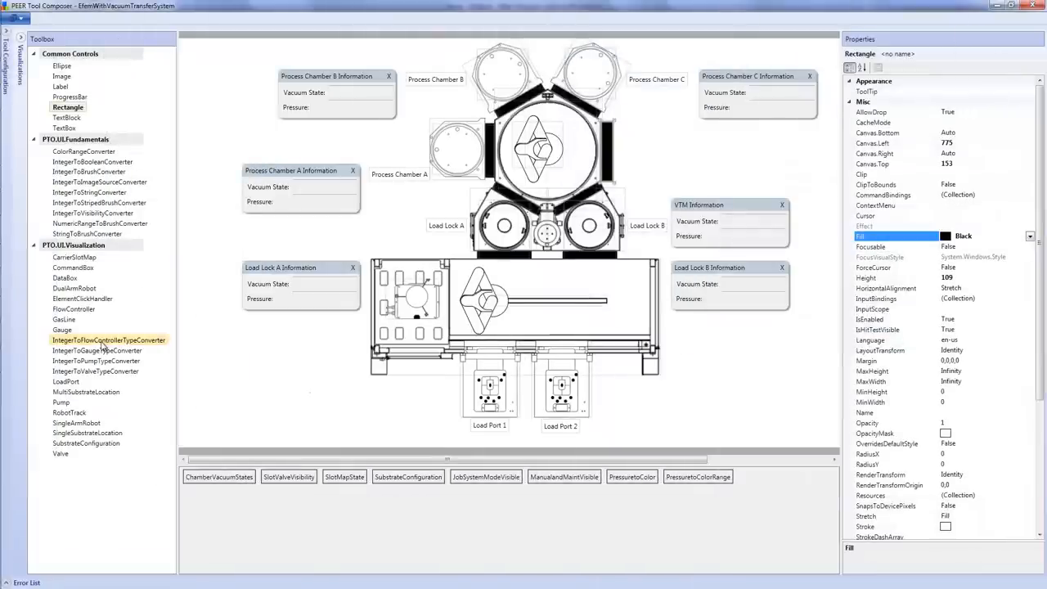
Add a chamber shape using ProcessChamberWhite.xaml and rotate it to the confirmed angle.
{"action": "left_click", "coordinate": [88, 432]}
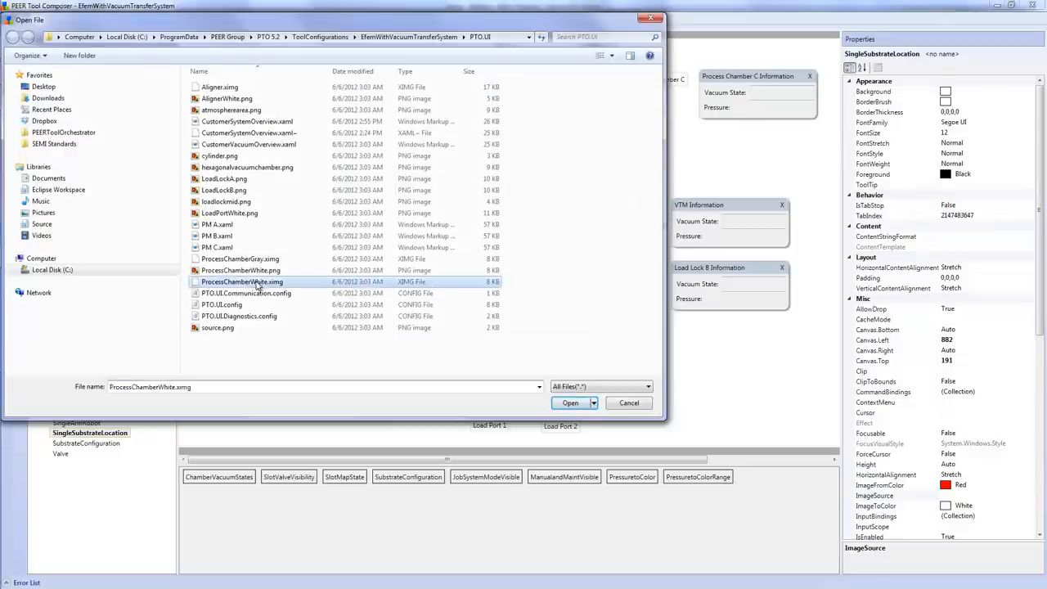
{"action": "left_click", "coordinate": [569, 403]}
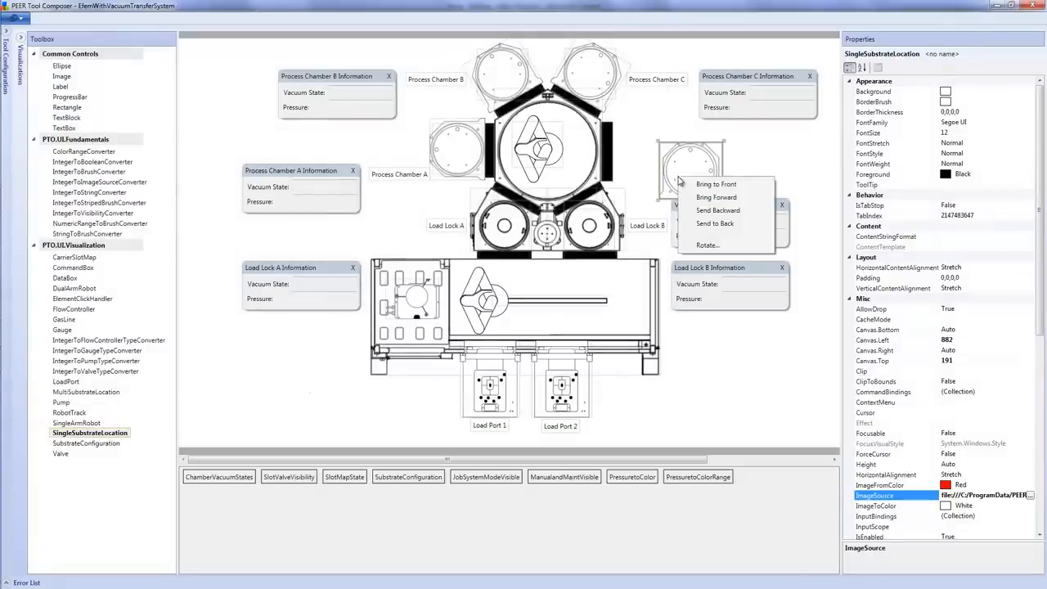
{"action": "left_click", "coordinate": [707, 246]}
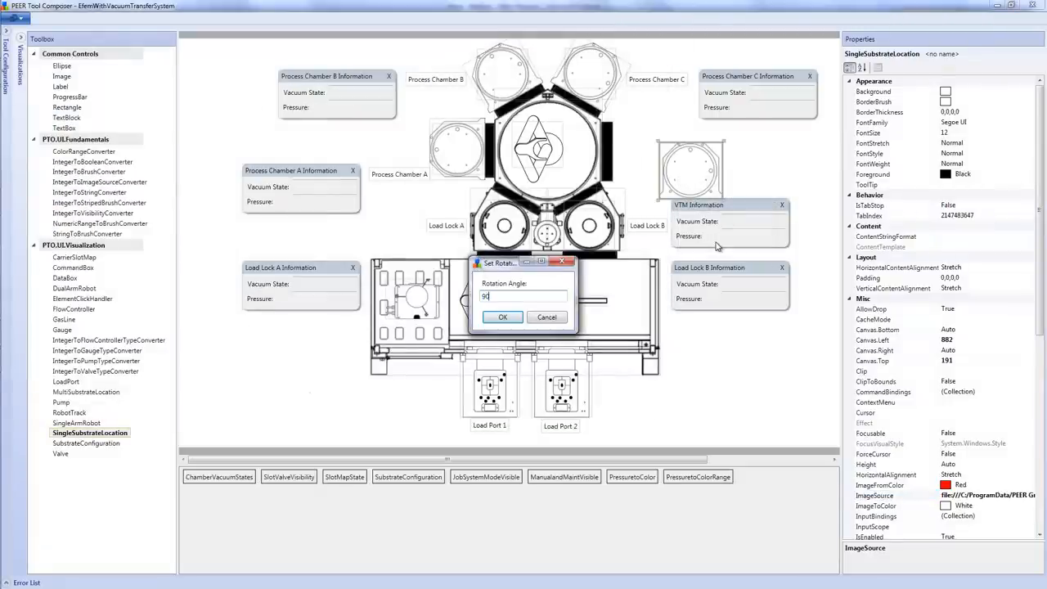
{"action": "left_click", "coordinate": [502, 317]}
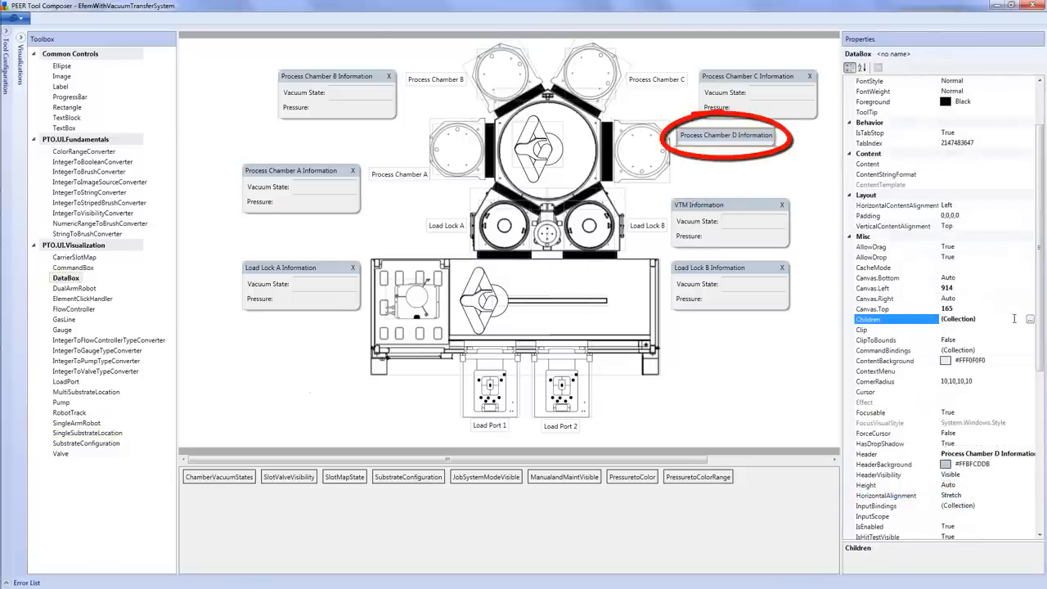
Add a Vacuum label to the Process Chamber D panel's child elements.
{"action": "left_click", "coordinate": [1031, 319]}
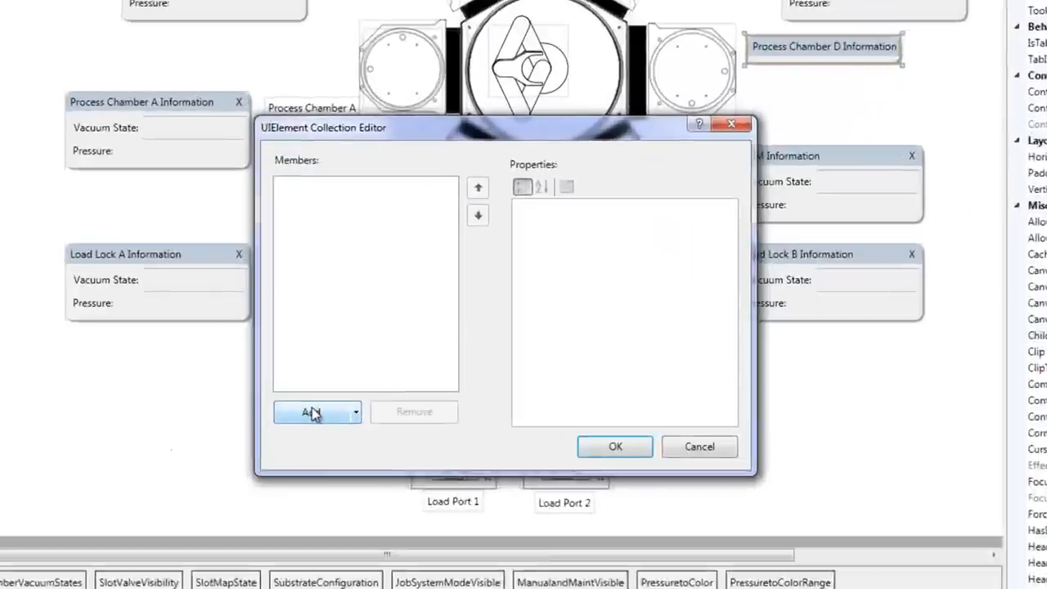
{"action": "left_click", "coordinate": [311, 412]}
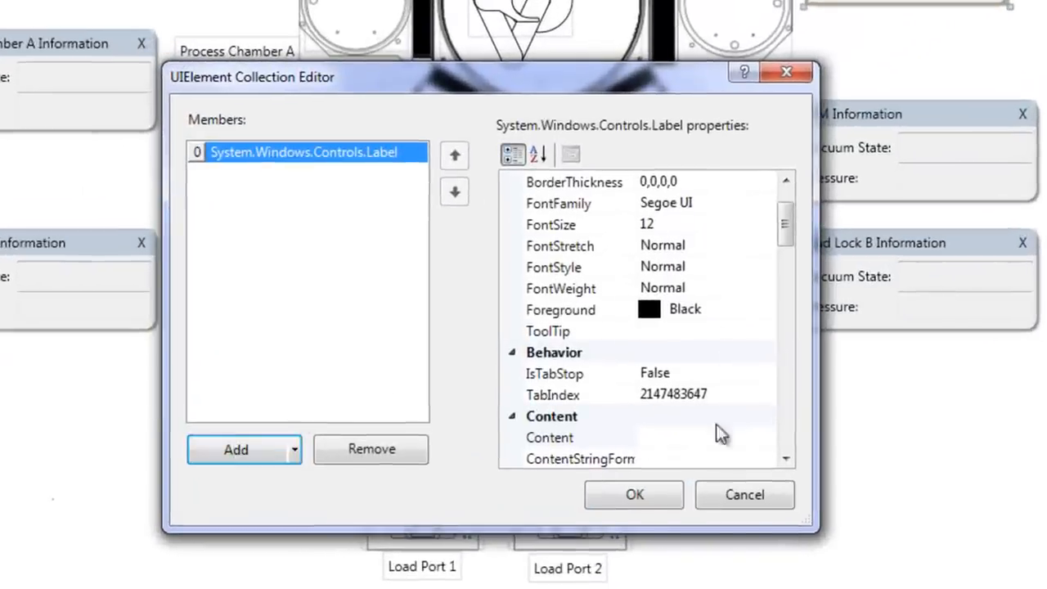
{"action": "type", "text": "Vacuum"}
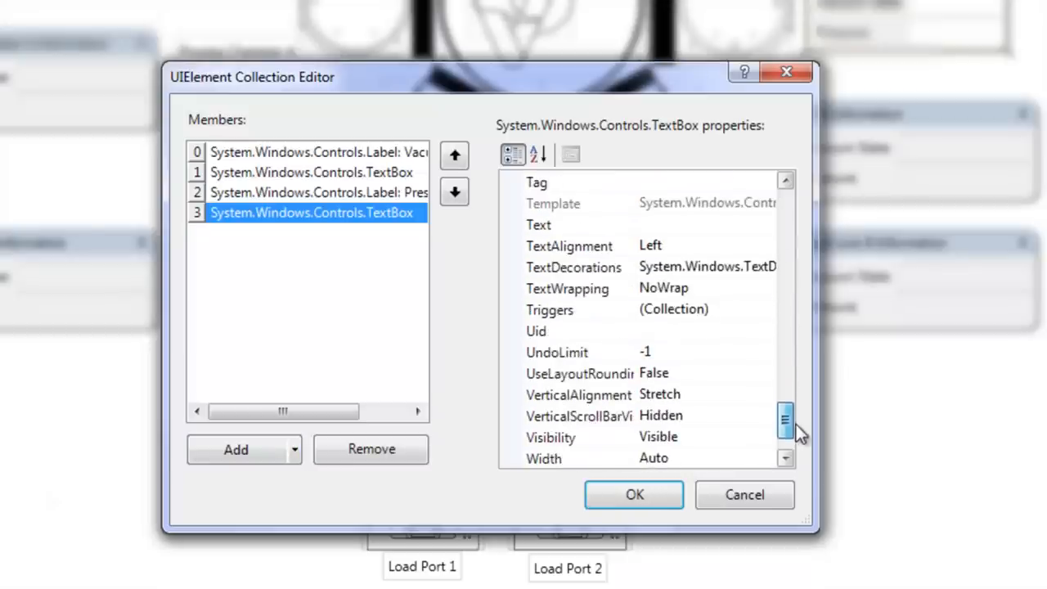
Bind the pressure text box to ChamberD/Gauge.Chamber/Pressure and confirm the panel's fields.
{"action": "right_click", "coordinate": [539, 225]}
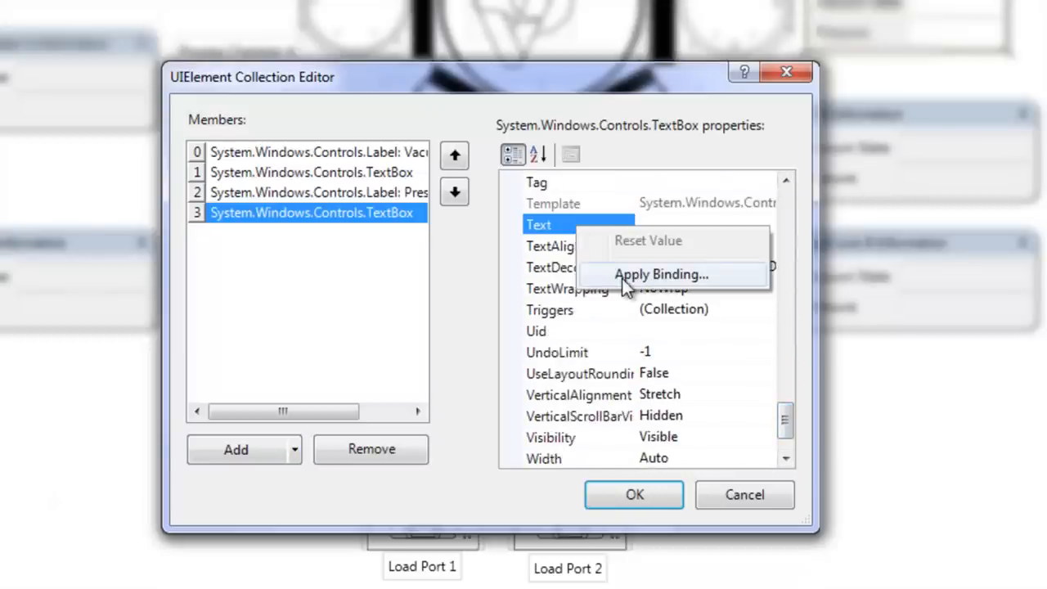
{"action": "left_click", "coordinate": [661, 275]}
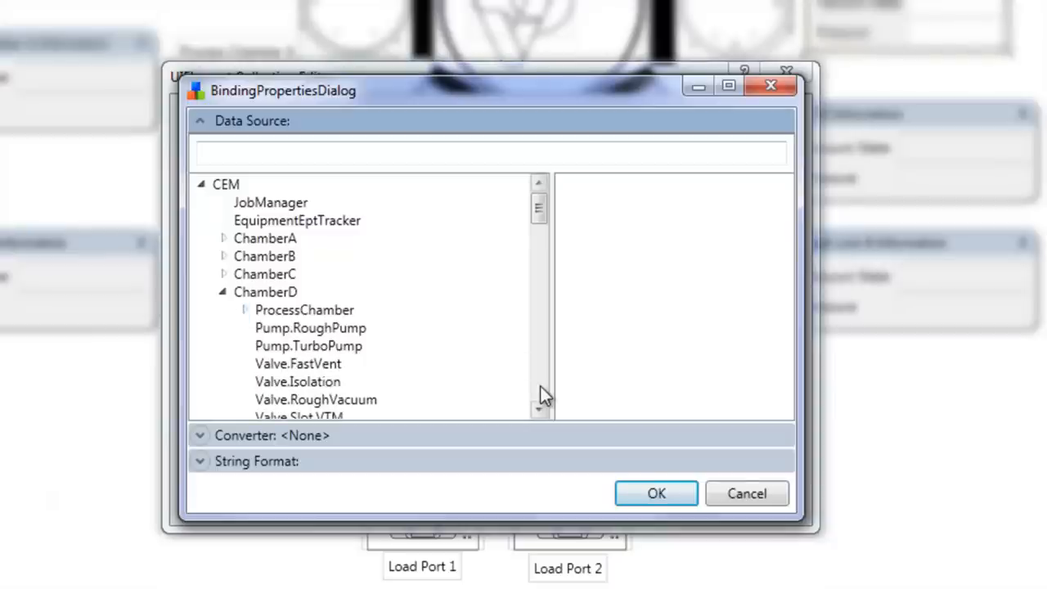
{"action": "left_click", "coordinate": [303, 210]}
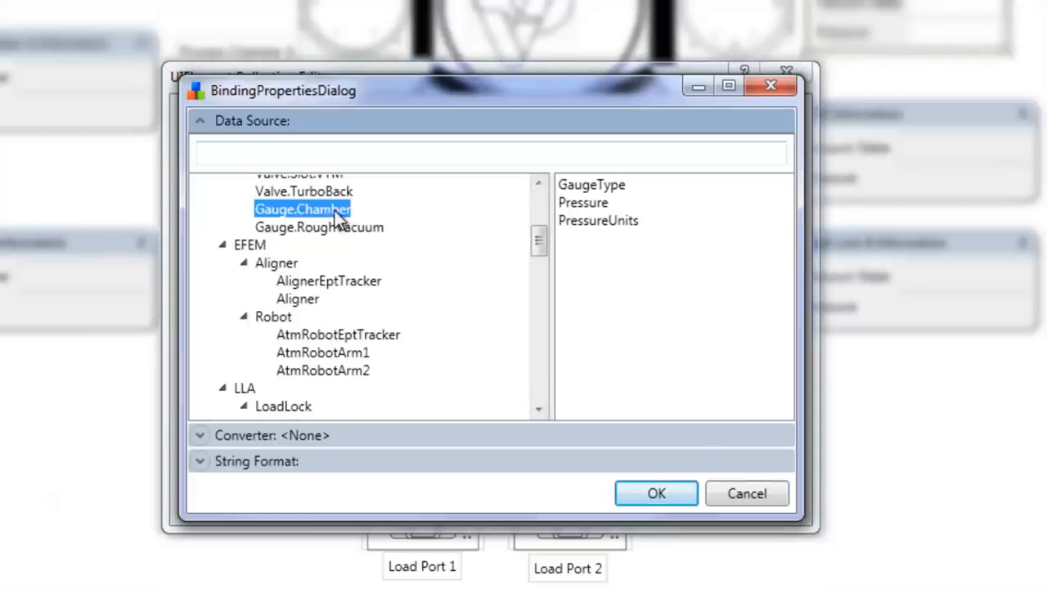
{"action": "left_click", "coordinate": [582, 203]}
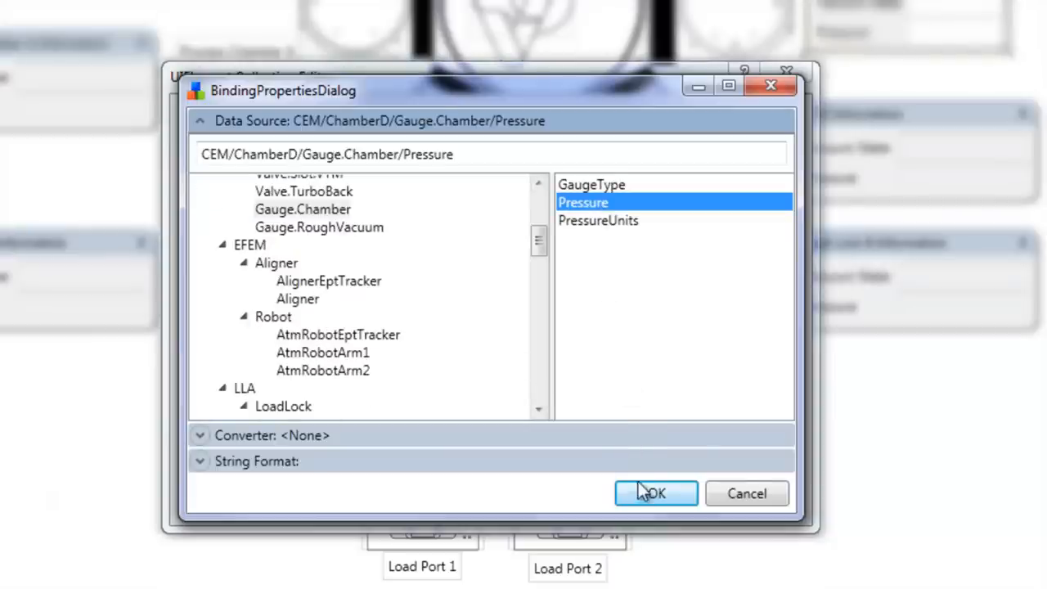
{"action": "left_click", "coordinate": [656, 494]}
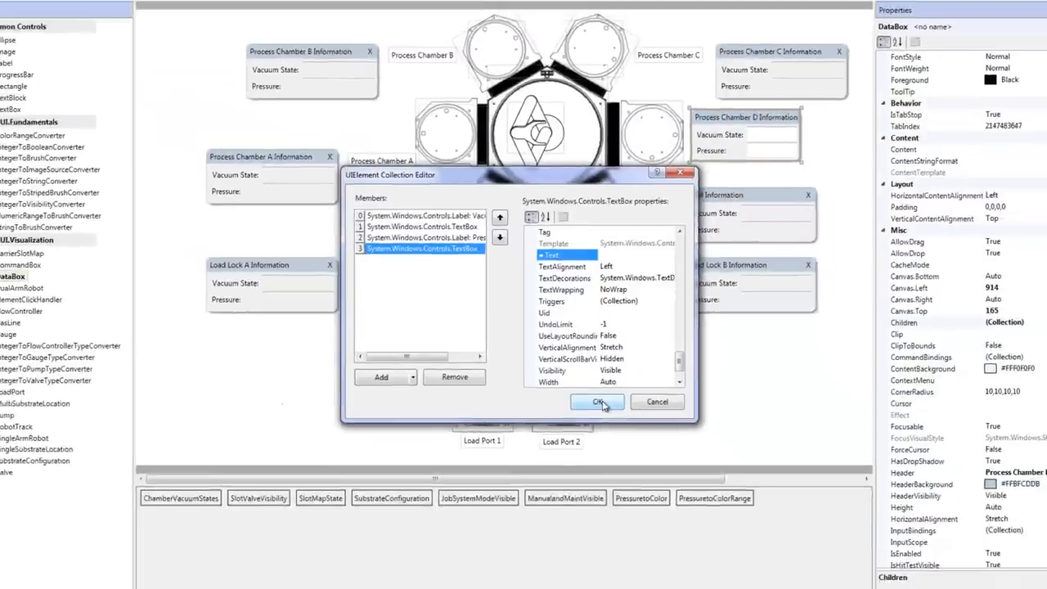
{"action": "left_click", "coordinate": [597, 403]}
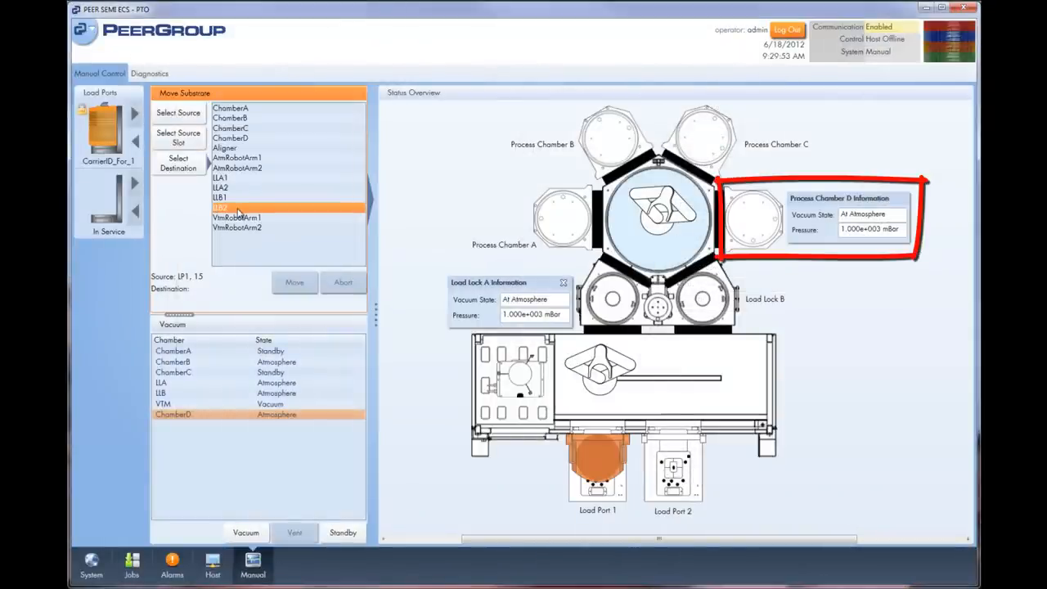
Choose ChamberD as destination and move the slot 15 substrate into it.
{"action": "left_click", "coordinate": [294, 281]}
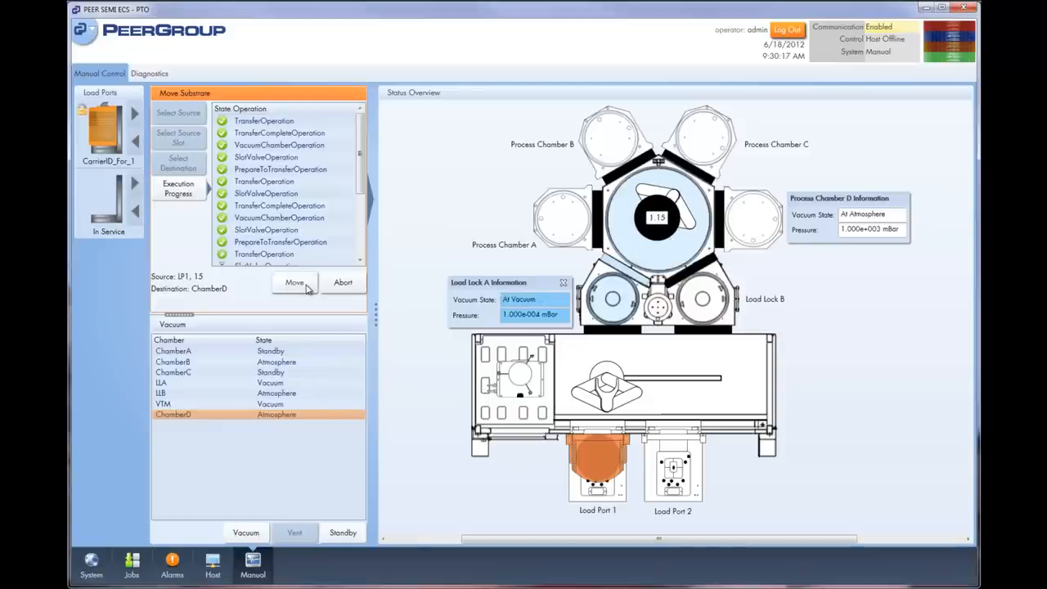
{"action": "left_click", "coordinate": [294, 281]}
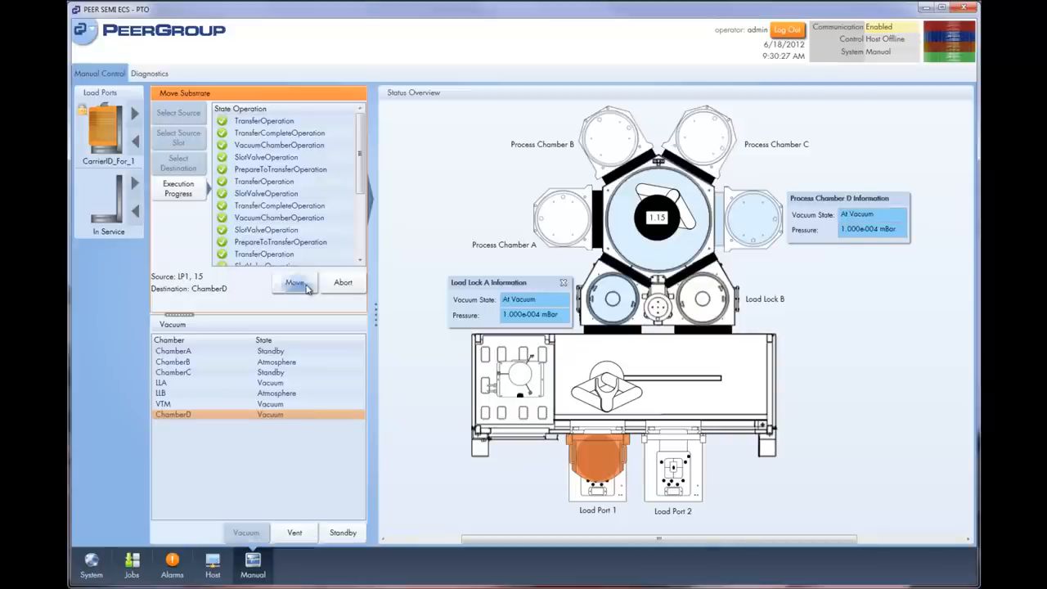